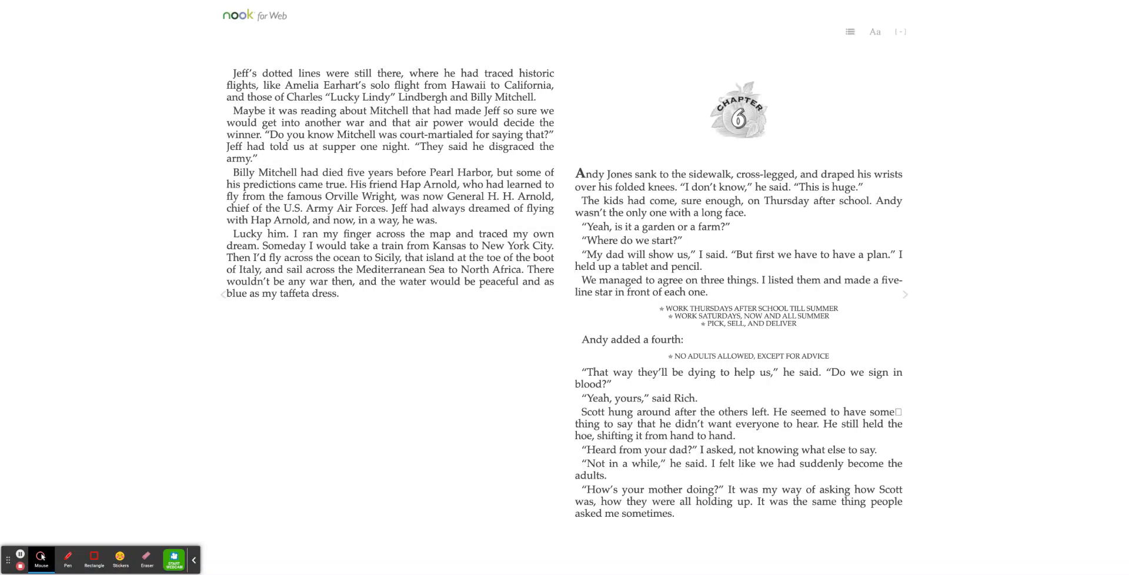
pyautogui.click(904, 293)
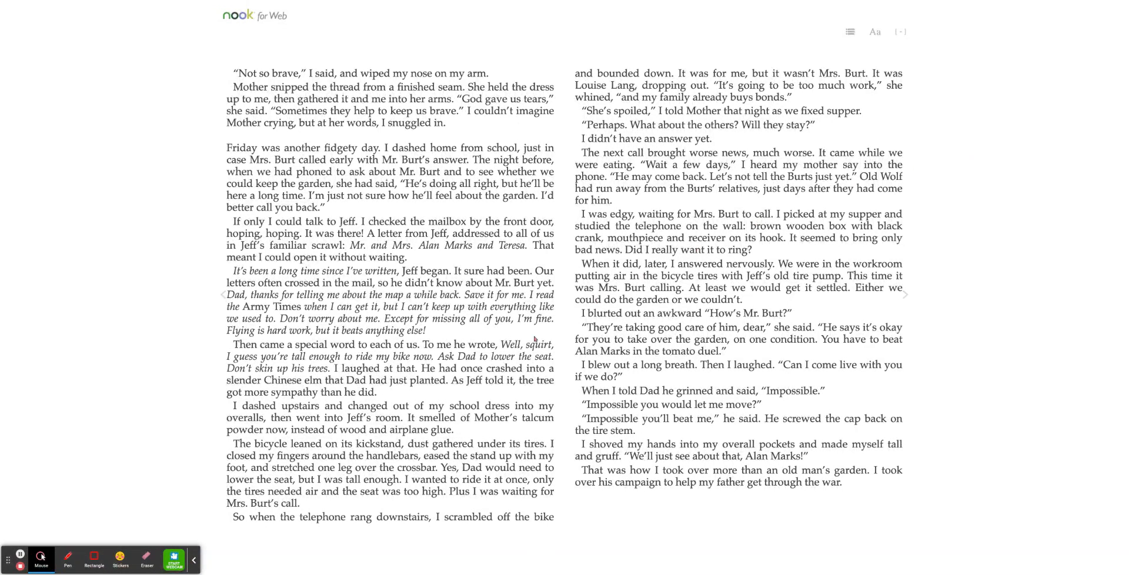
pyautogui.moveTo(20, 557)
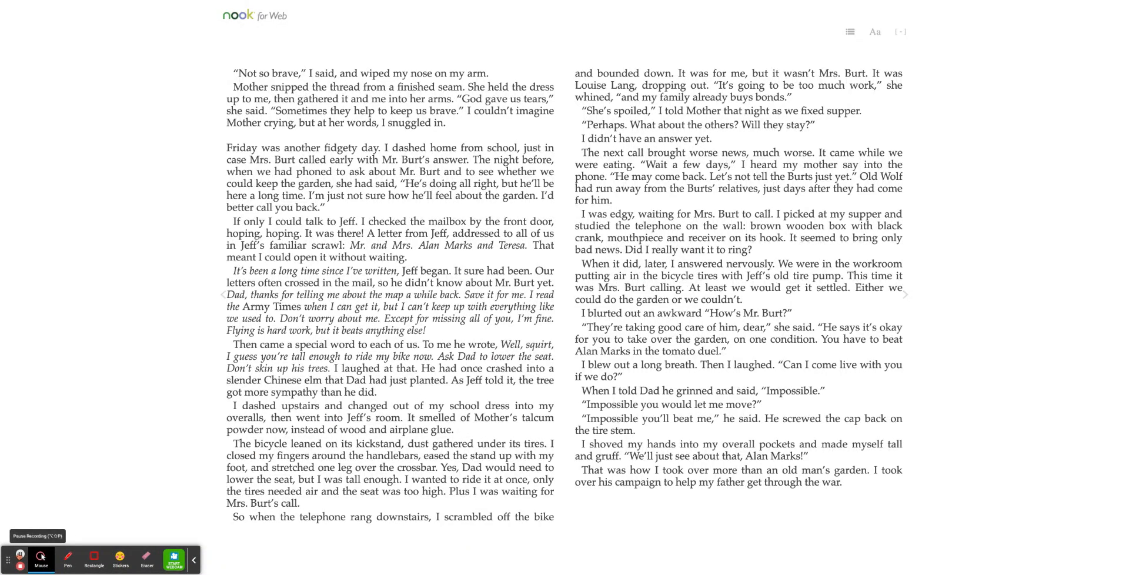